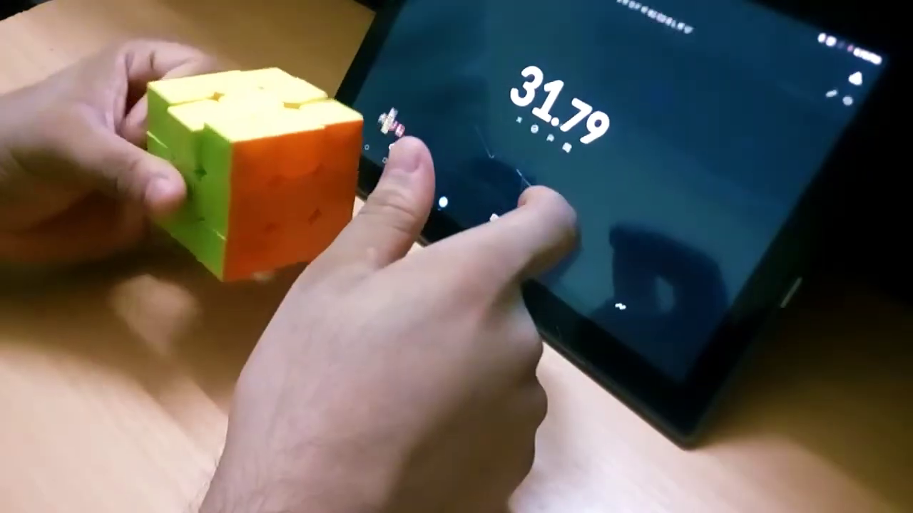
left_click(499, 214)
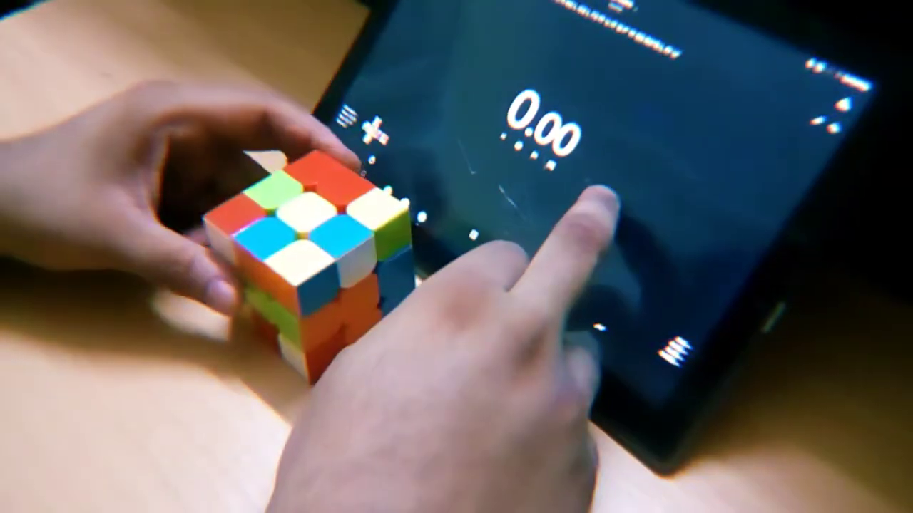